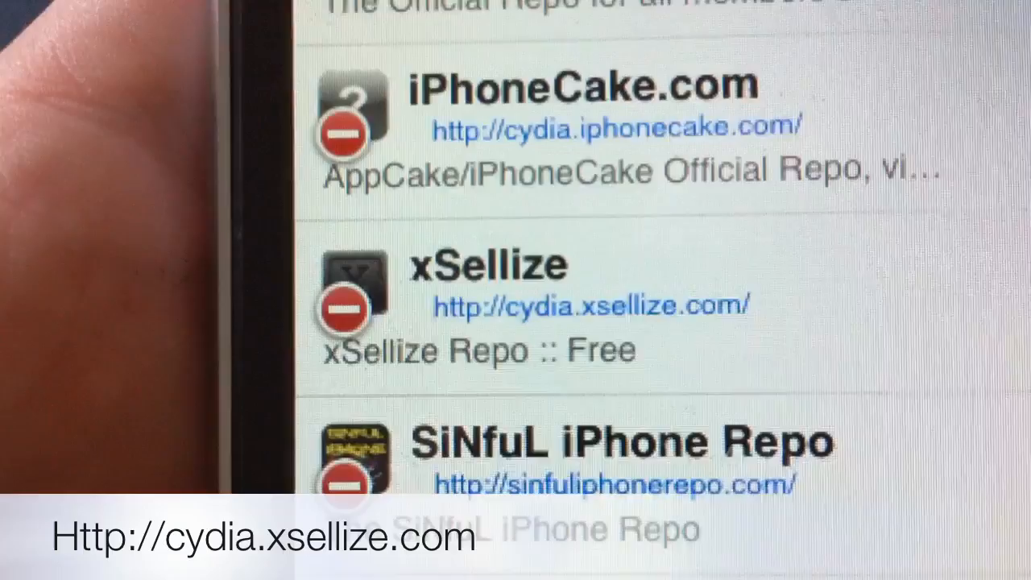
scroll(down, 3)
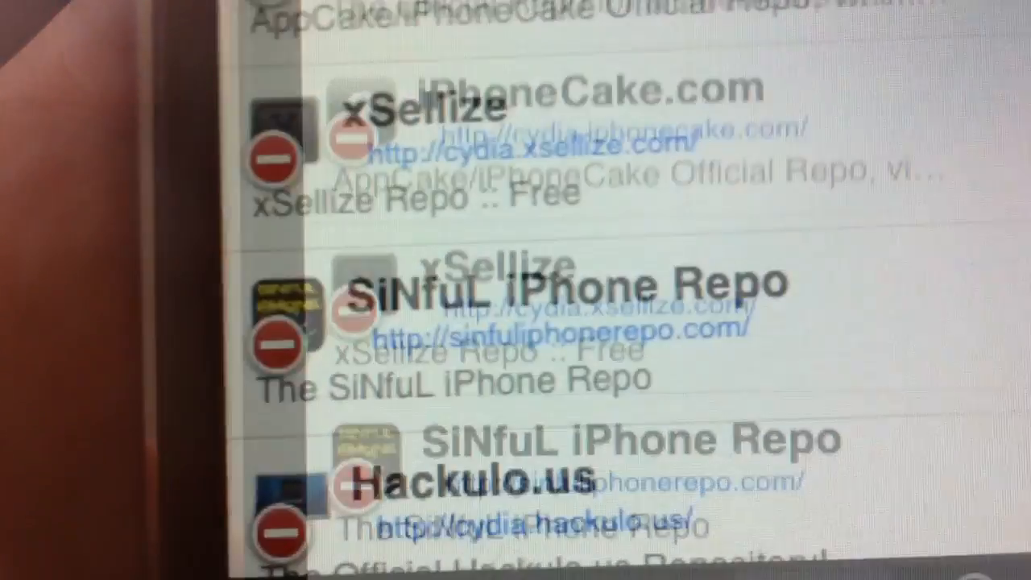